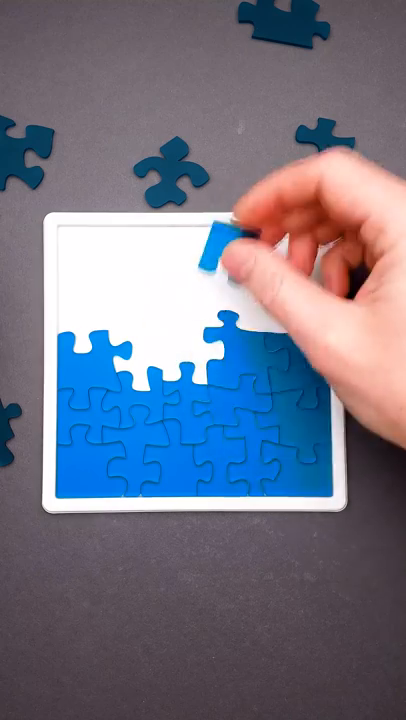
left_click_drag(226, 244, 260, 350)
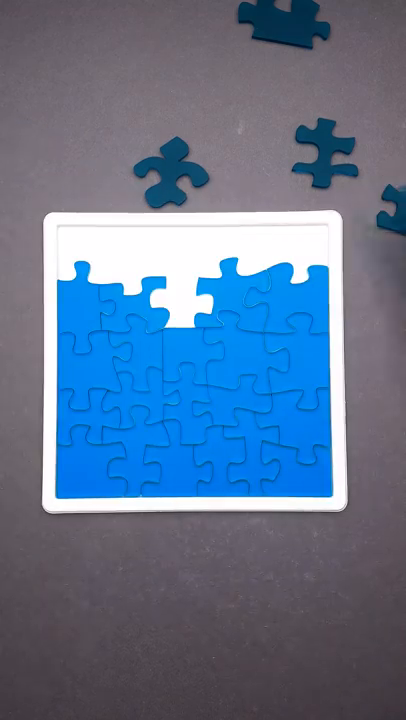
left_click(184, 310)
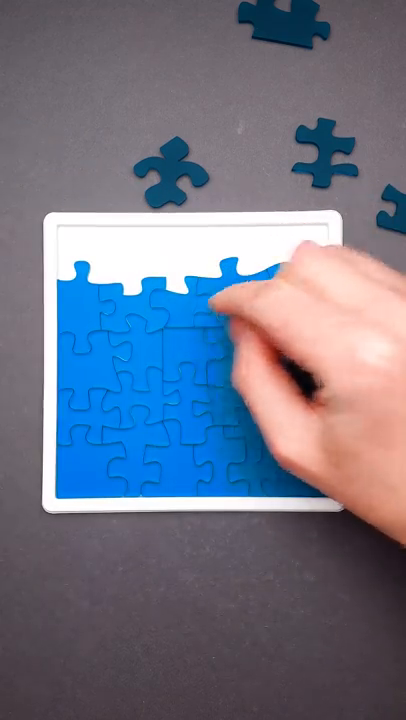